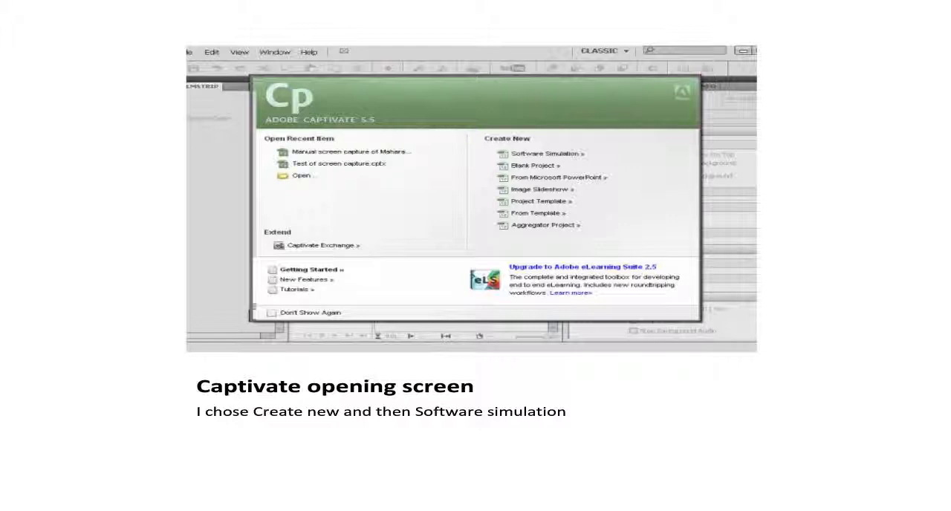
Step: Advance the Captivate slideshow past the opening-screen and recording-settings slides
{"action": "left_click", "coordinate": [547, 153]}
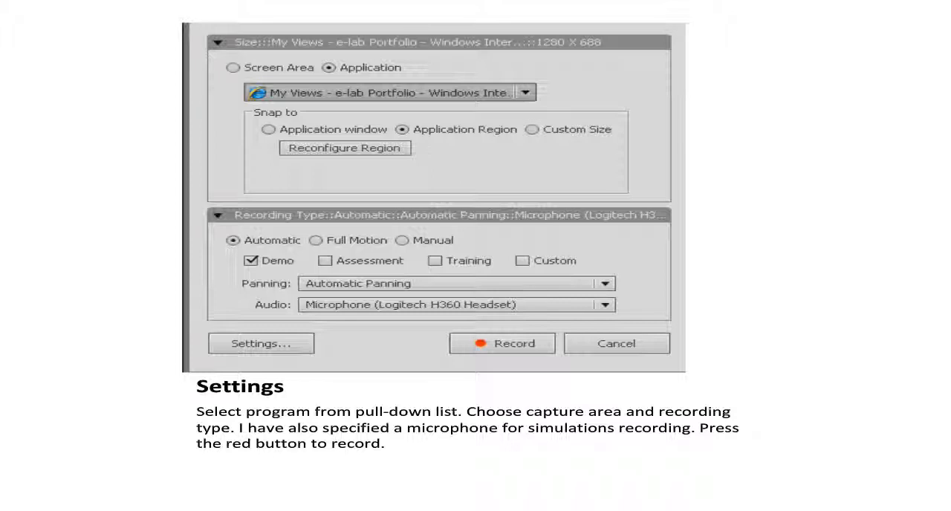
{"action": "left_click", "coordinate": [405, 240]}
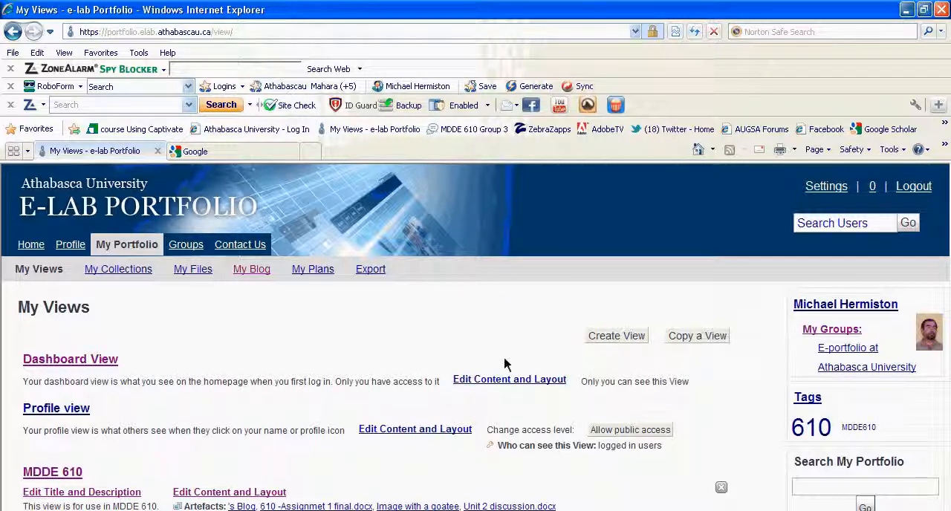
{"action": "scroll", "scroll_direction": "down", "scroll_amount": 3}
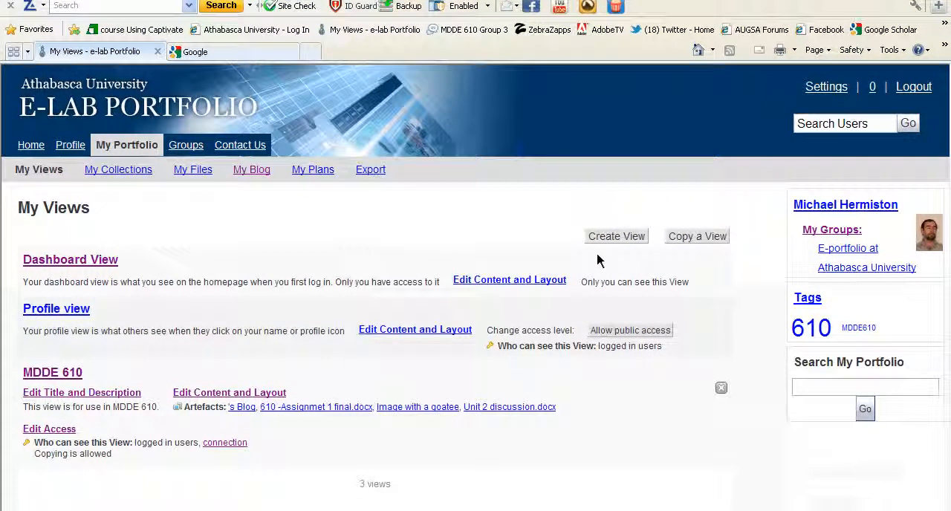
{"action": "scroll", "scroll_direction": "down", "scroll_amount": 3}
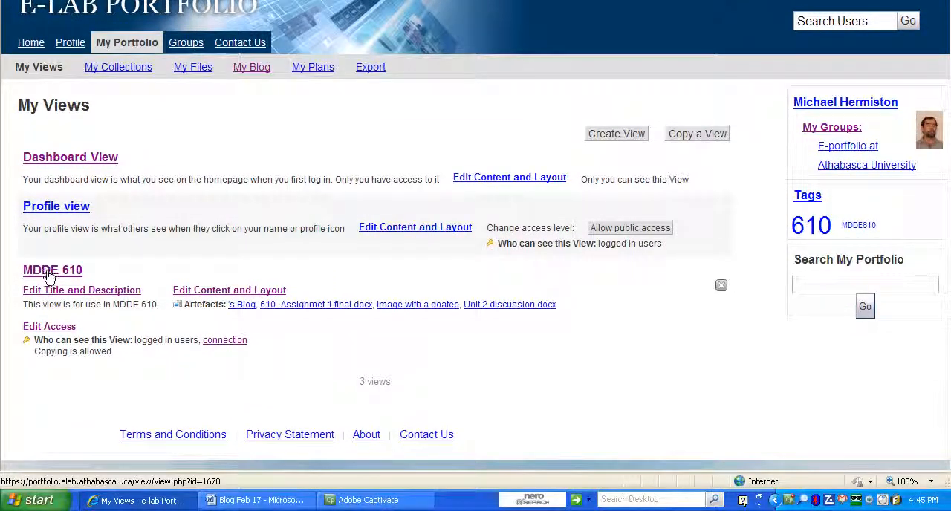
{"action": "left_click", "coordinate": [52, 270]}
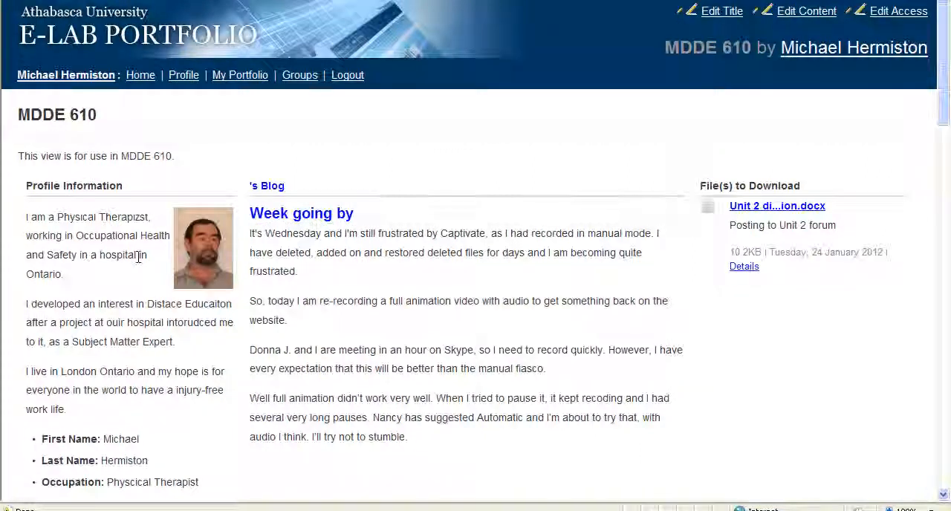
{"action": "scroll", "scroll_direction": "down", "scroll_amount": 3}
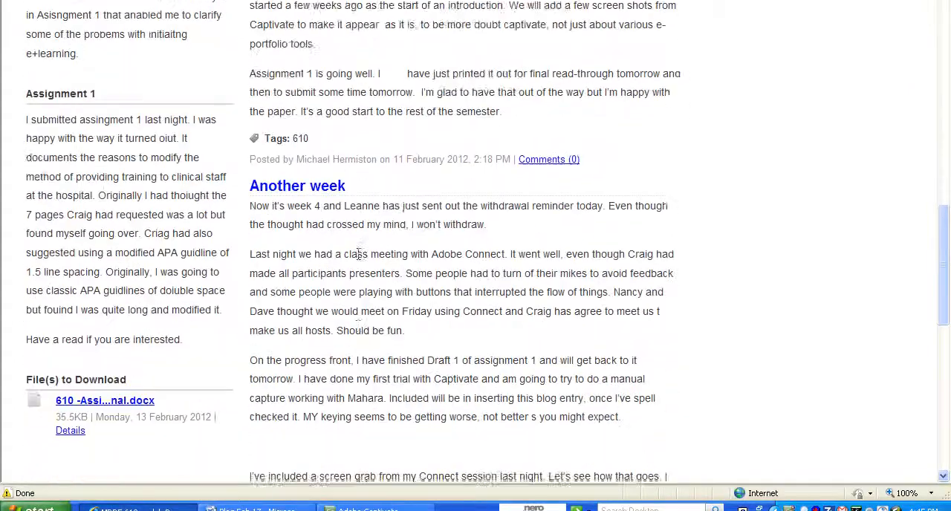
{"action": "scroll", "scroll_direction": "down", "scroll_amount": 3}
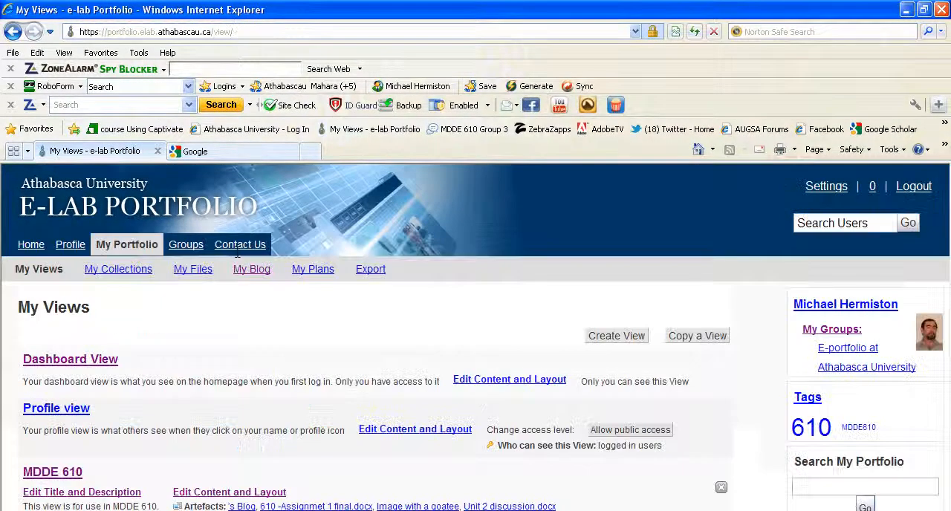
Step: Go to My Blog, listing published posts starting with "Week going by"
{"action": "scroll", "scroll_direction": "down", "scroll_amount": 3}
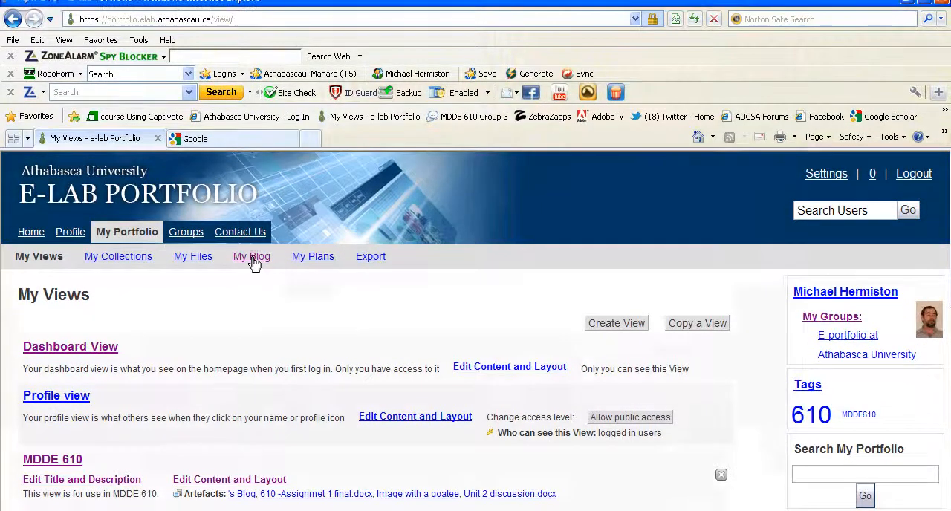
{"action": "left_click", "coordinate": [251, 256]}
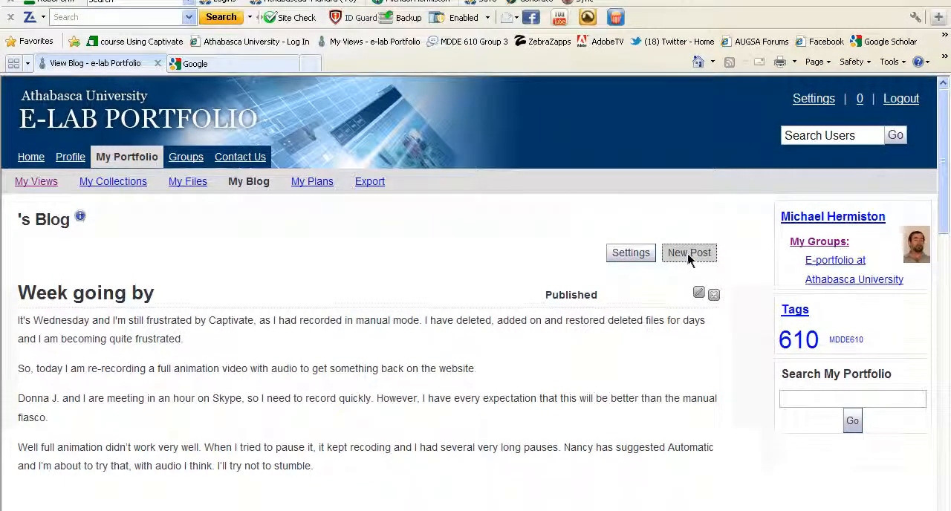
Step: Start a new post titled "week going by" and paste the Captivate update into its body
{"action": "left_click", "coordinate": [690, 252]}
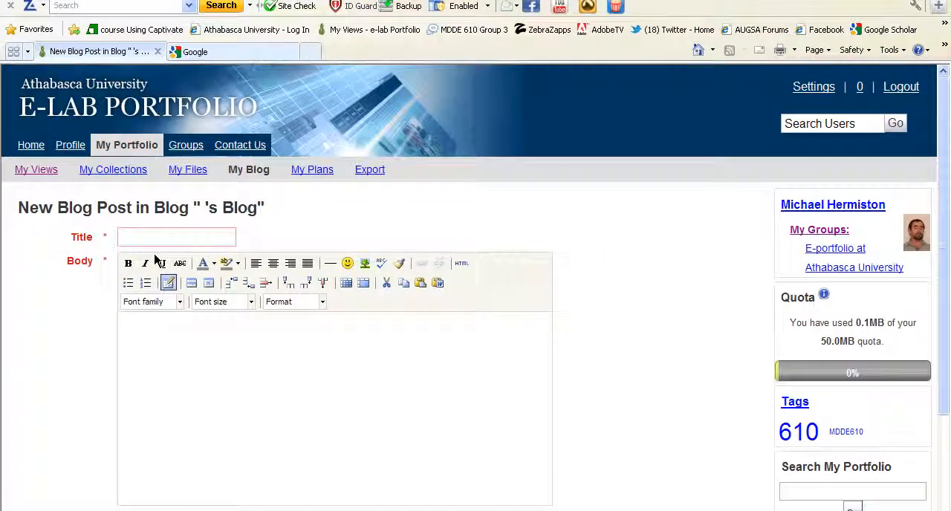
{"action": "type", "text": "S"}
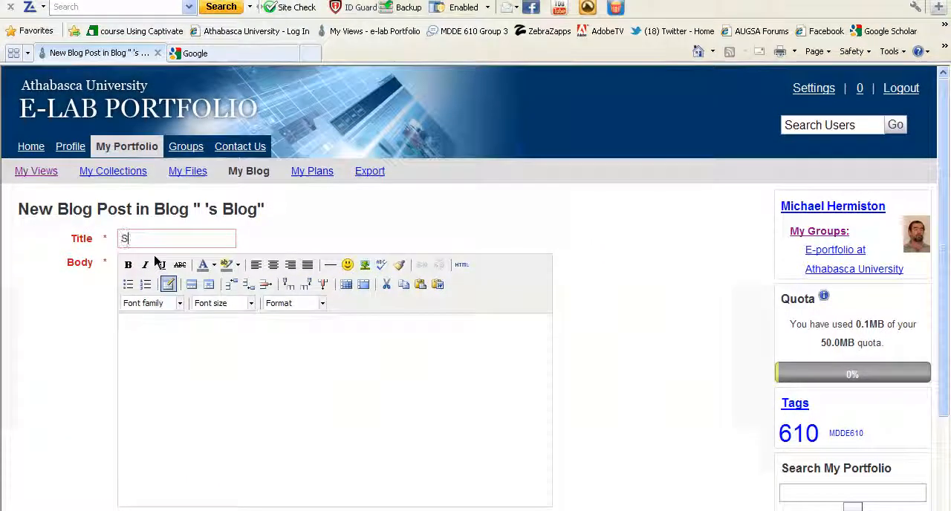
{"action": "type", "text": "week going"}
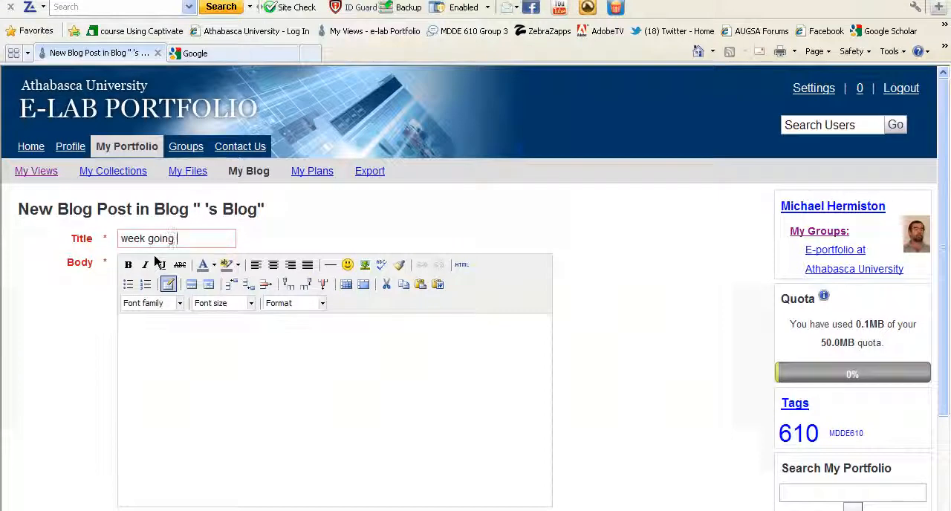
{"action": "type", "text": "by"}
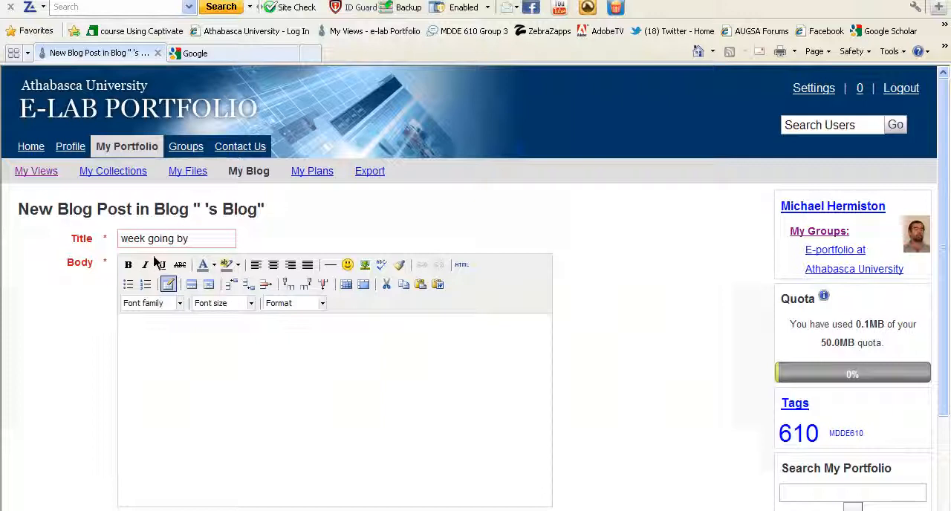
{"action": "scroll", "scroll_direction": "down", "scroll_amount": 3}
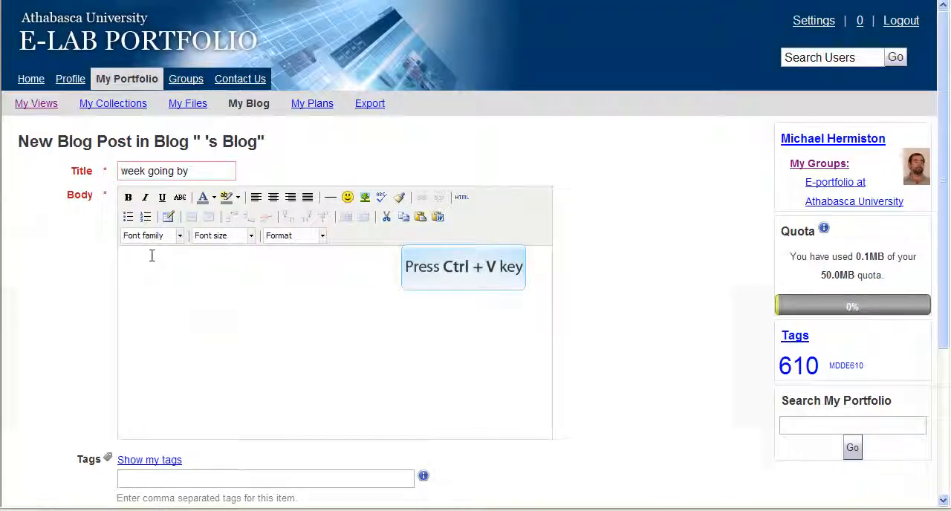
{"action": "key", "text": "ctrl+v"}
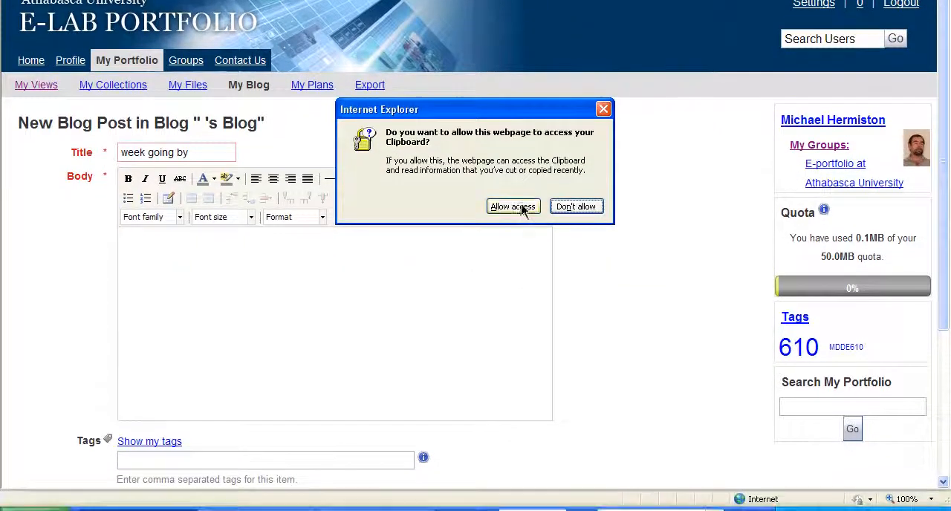
{"action": "left_click", "coordinate": [513, 206]}
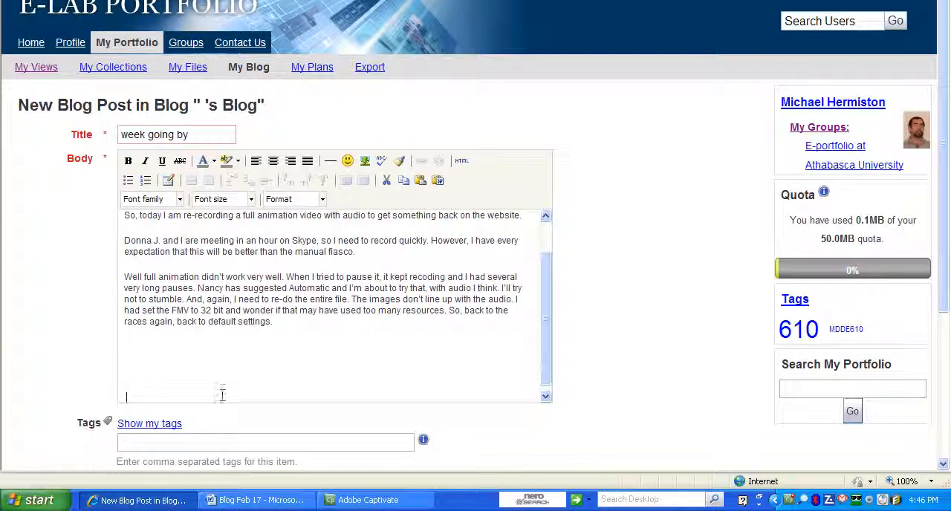
Step: Mark the new post as a draft and save it
{"action": "scroll", "scroll_direction": "down", "scroll_amount": 3}
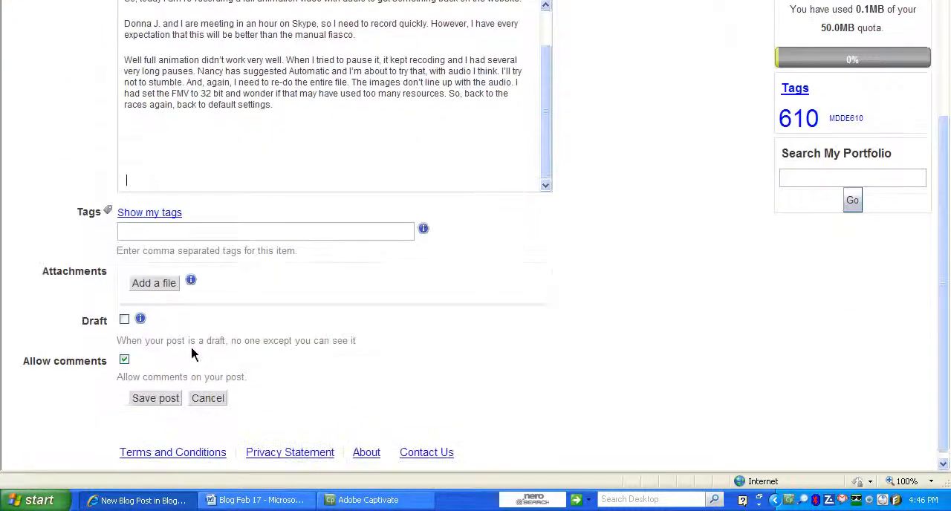
{"action": "scroll", "scroll_direction": "down", "scroll_amount": 3}
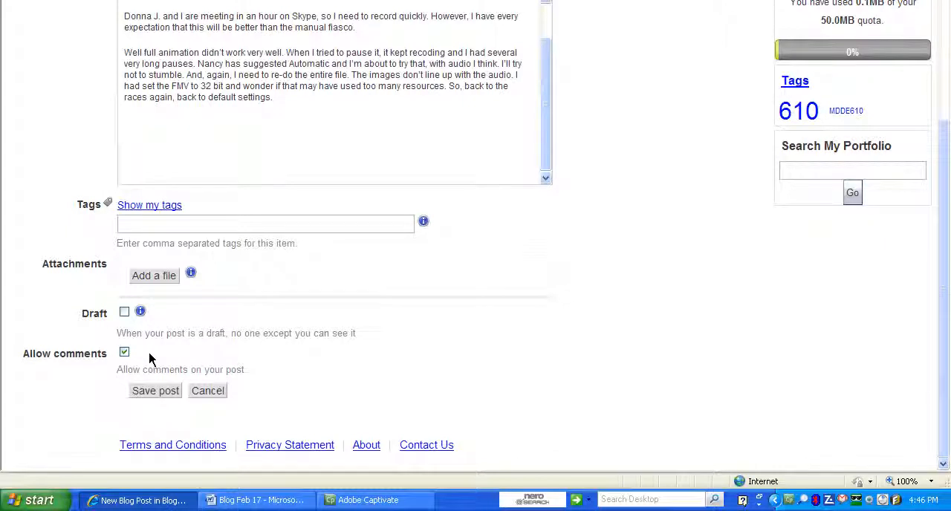
{"action": "left_click", "coordinate": [125, 312]}
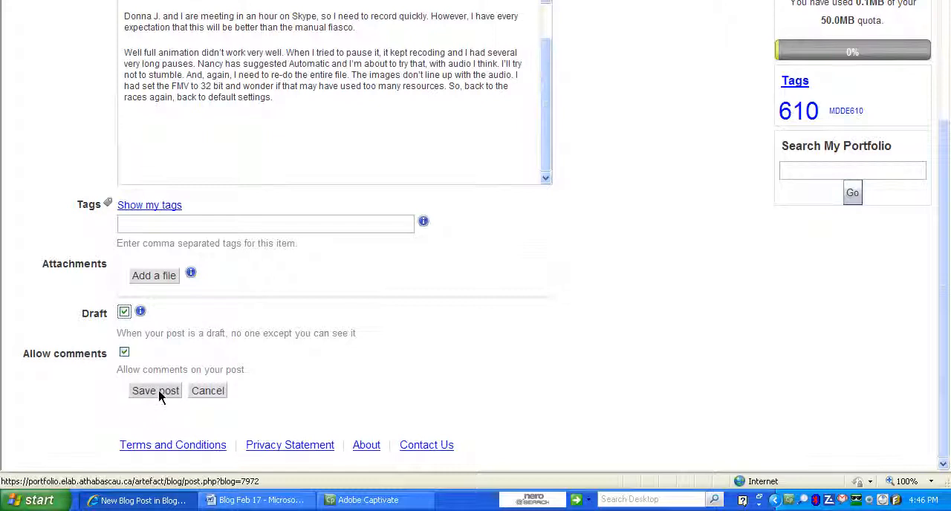
{"action": "left_click", "coordinate": [155, 391]}
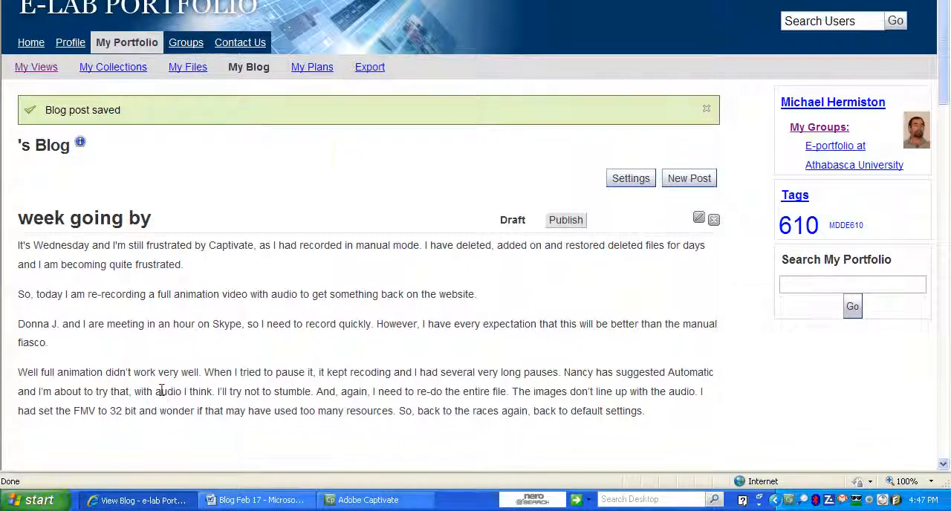
Step: Review the saved draft among earlier posts, then return to the My Views list
{"action": "scroll", "scroll_direction": "down", "scroll_amount": 3}
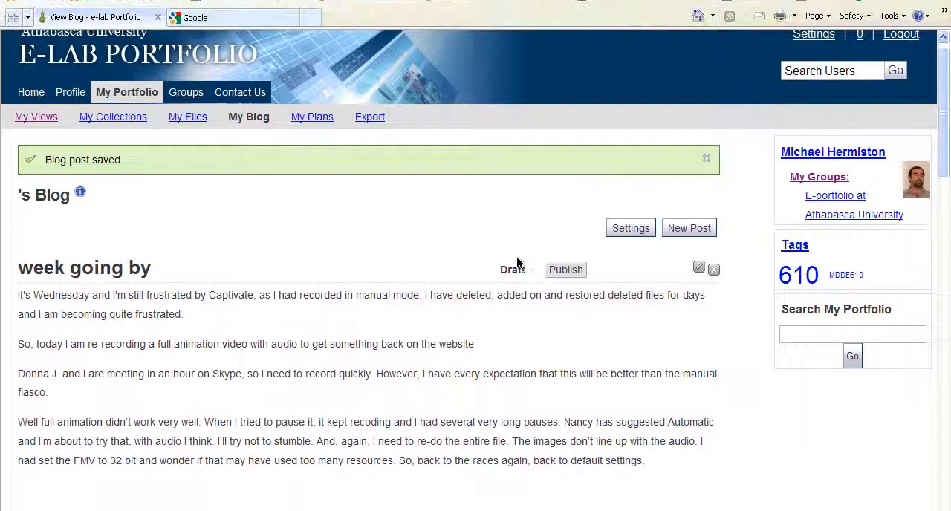
{"action": "scroll", "scroll_direction": "down", "scroll_amount": 3}
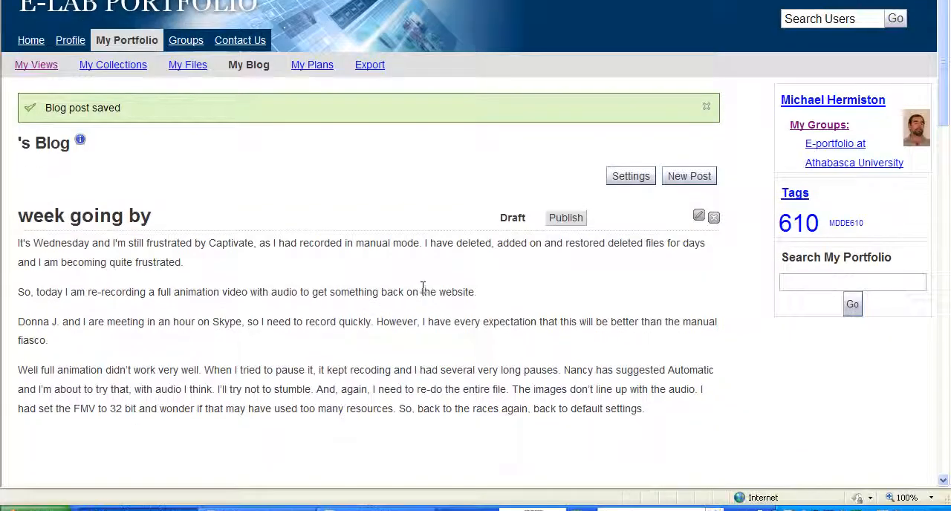
{"action": "left_click", "coordinate": [565, 217]}
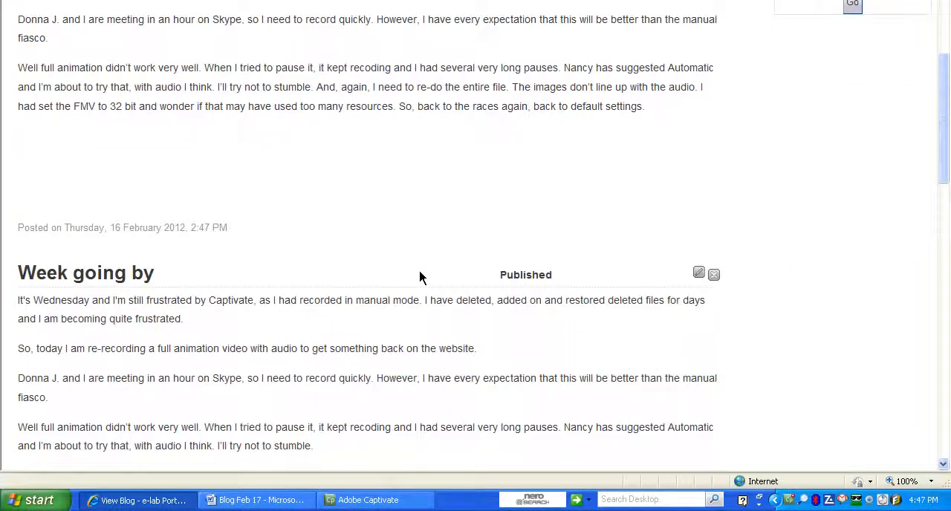
{"action": "scroll", "scroll_direction": "down", "scroll_amount": 3}
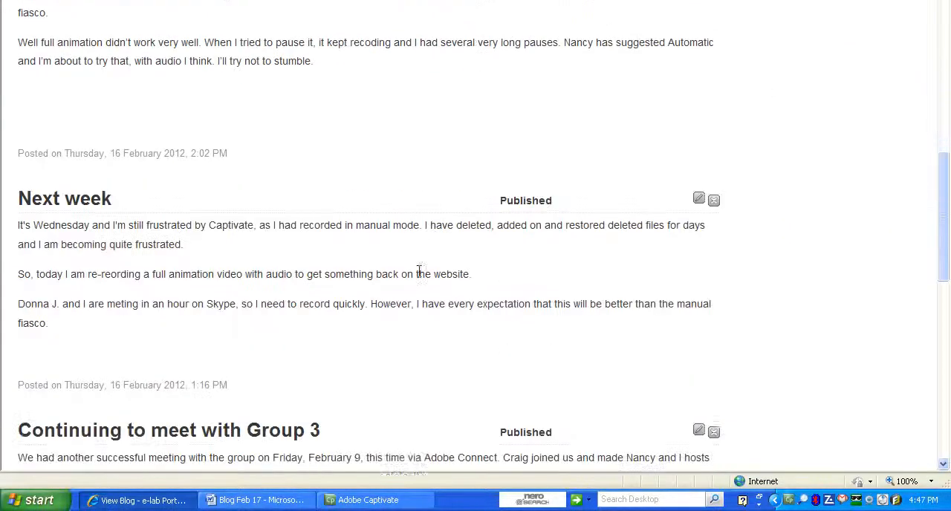
{"action": "scroll", "scroll_direction": "down", "scroll_amount": 3}
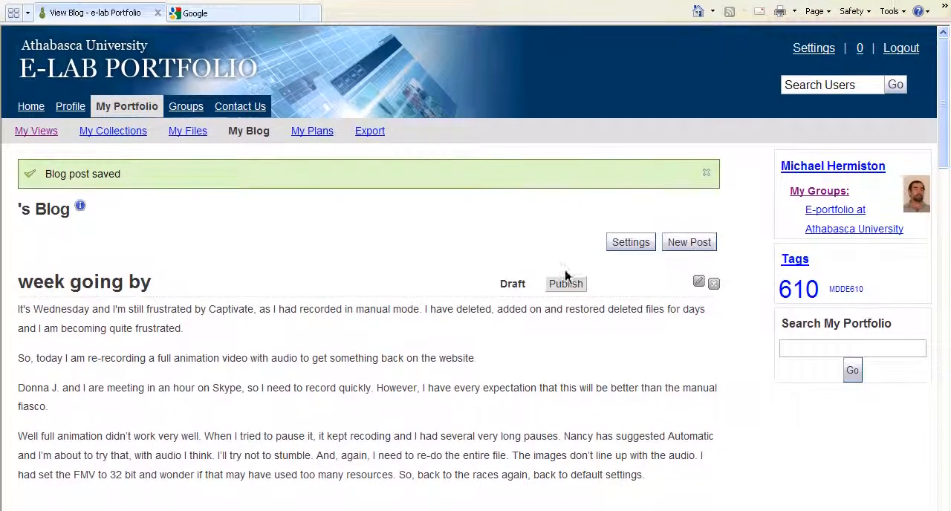
{"action": "left_click", "coordinate": [565, 284]}
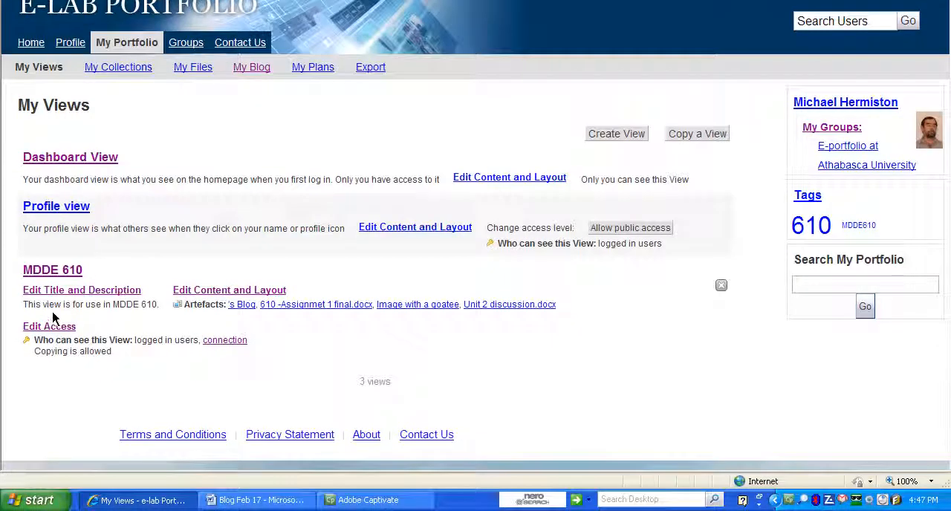
{"action": "mouse_move", "coordinate": [52, 271]}
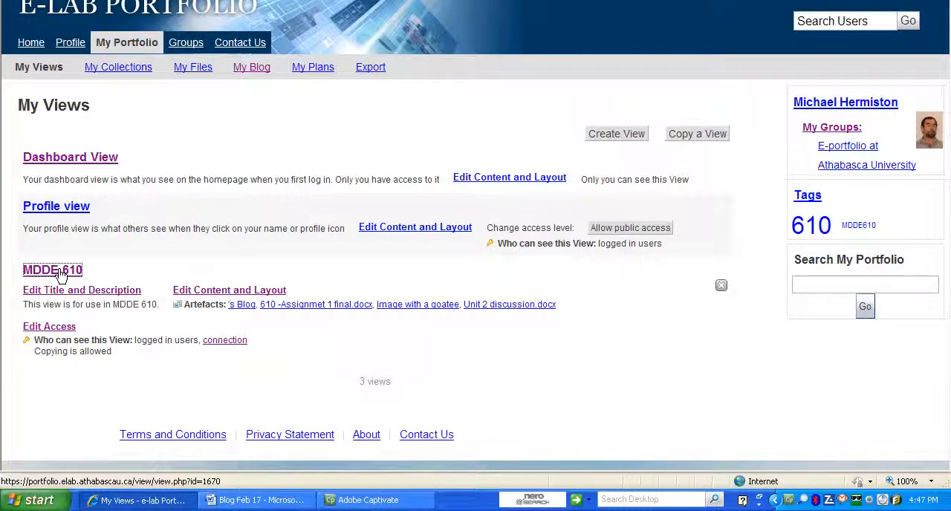
{"action": "left_click", "coordinate": [53, 271]}
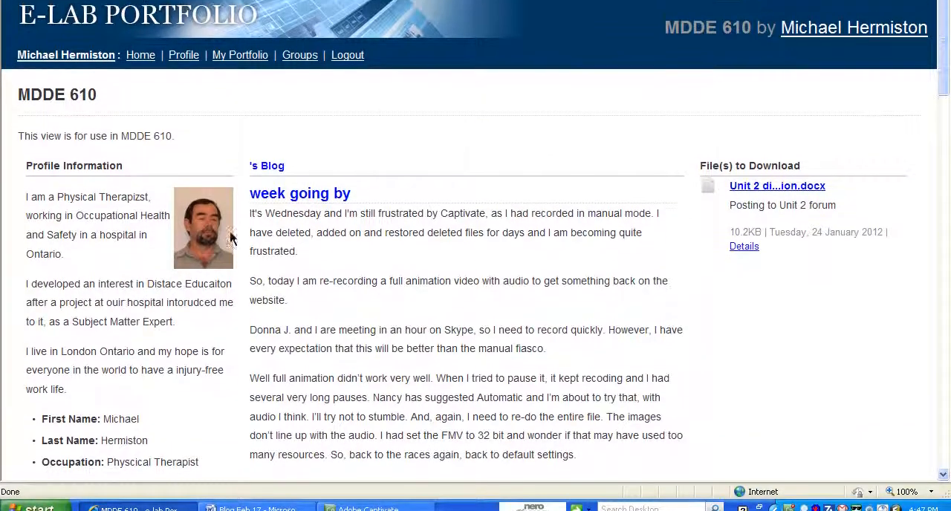
{"action": "scroll", "scroll_direction": "down", "scroll_amount": 3}
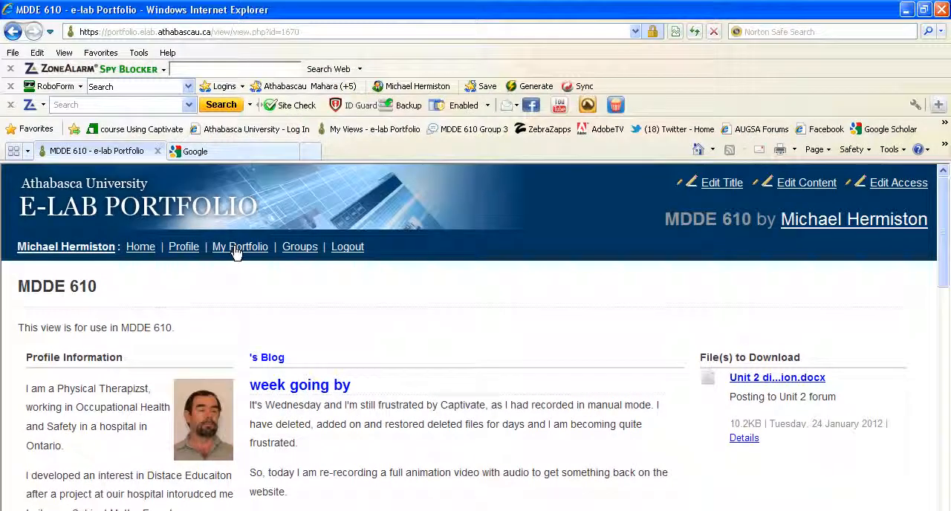
{"action": "left_click", "coordinate": [241, 247]}
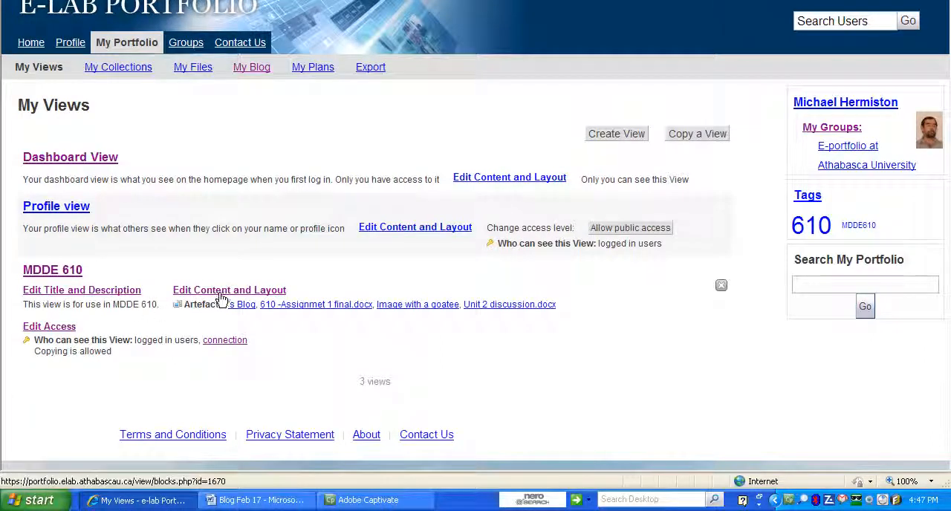
Step: Start editing the MDDE 610 view's content and layout
{"action": "left_click", "coordinate": [229, 289]}
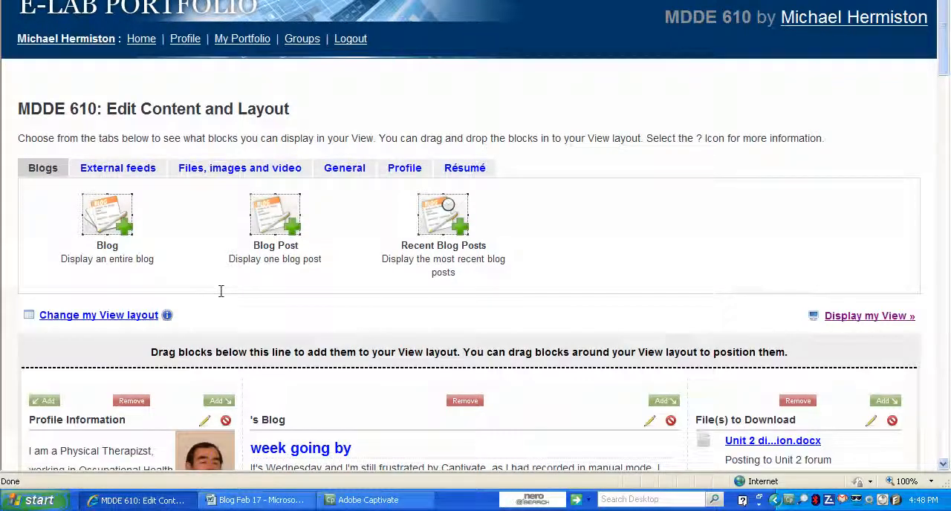
{"action": "mouse_move", "coordinate": [225, 291]}
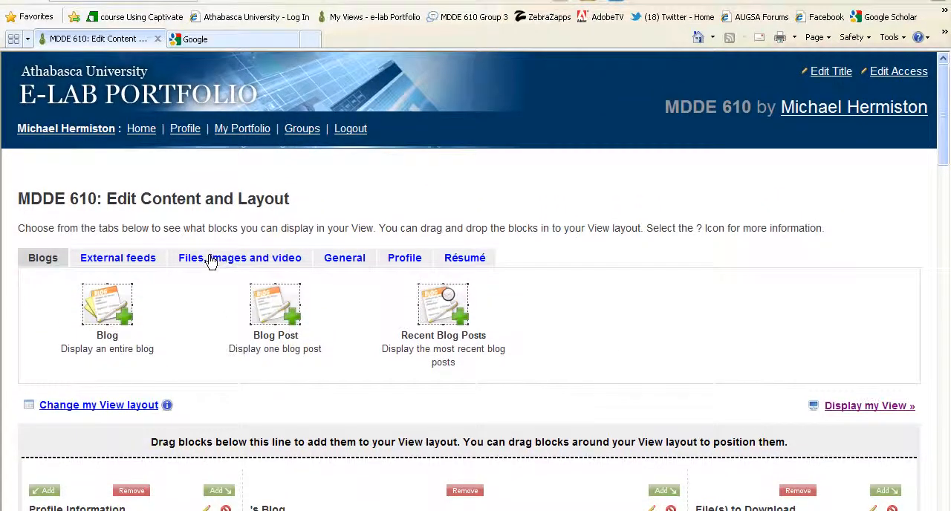
Step: Show the Files, images and video block types and locate File(s) to Download
{"action": "left_click", "coordinate": [239, 259]}
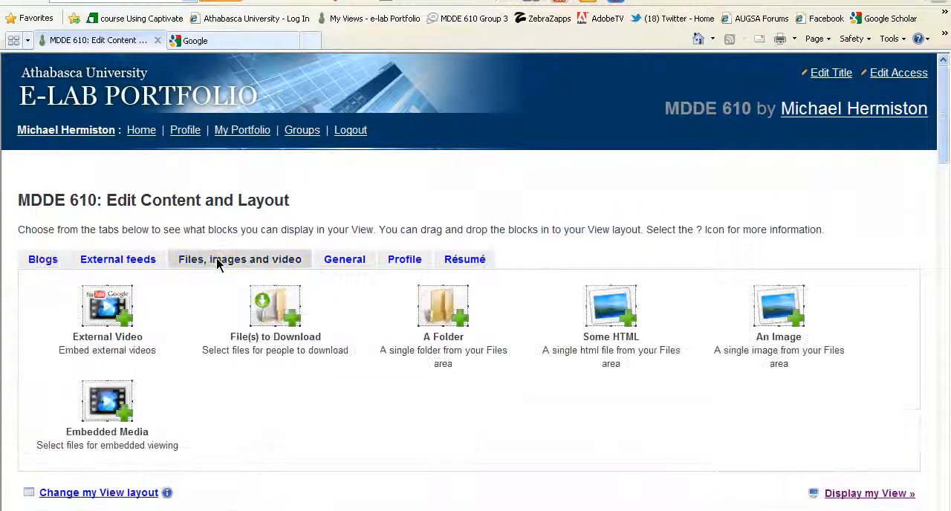
{"action": "scroll", "scroll_direction": "down", "scroll_amount": 3}
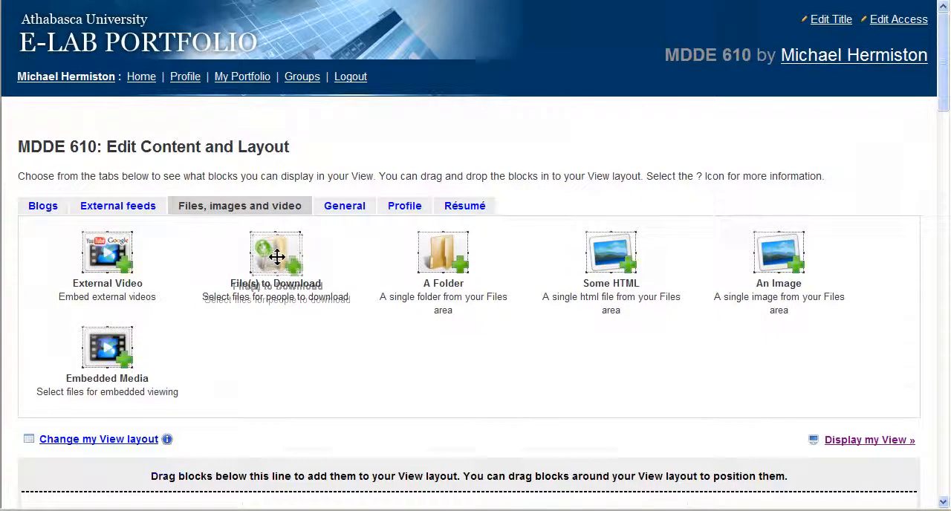
{"action": "scroll", "scroll_direction": "down", "scroll_amount": 3}
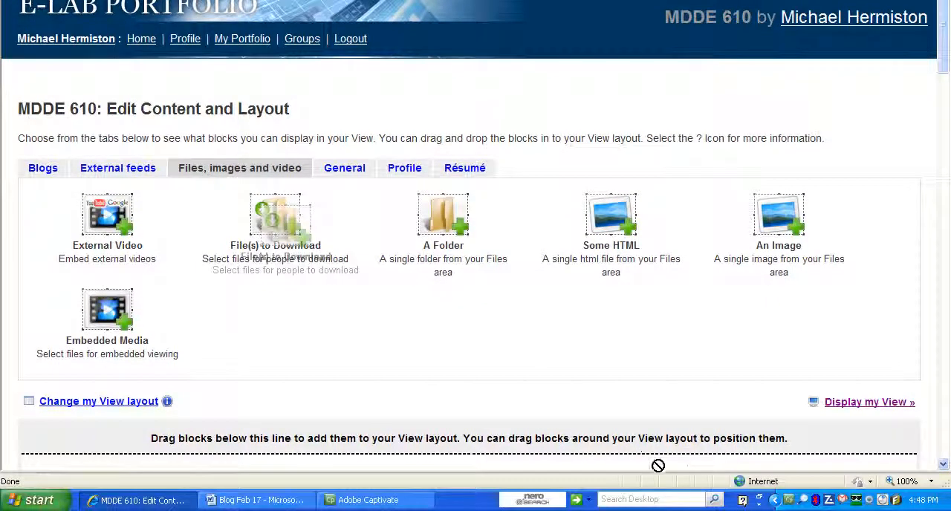
{"action": "scroll", "scroll_direction": "down", "scroll_amount": 3}
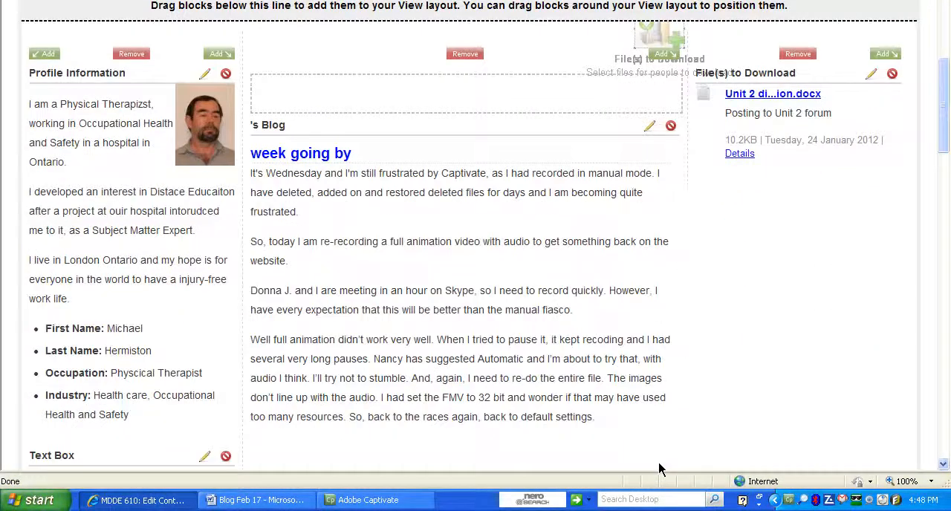
{"action": "scroll", "scroll_direction": "up", "scroll_amount": 3}
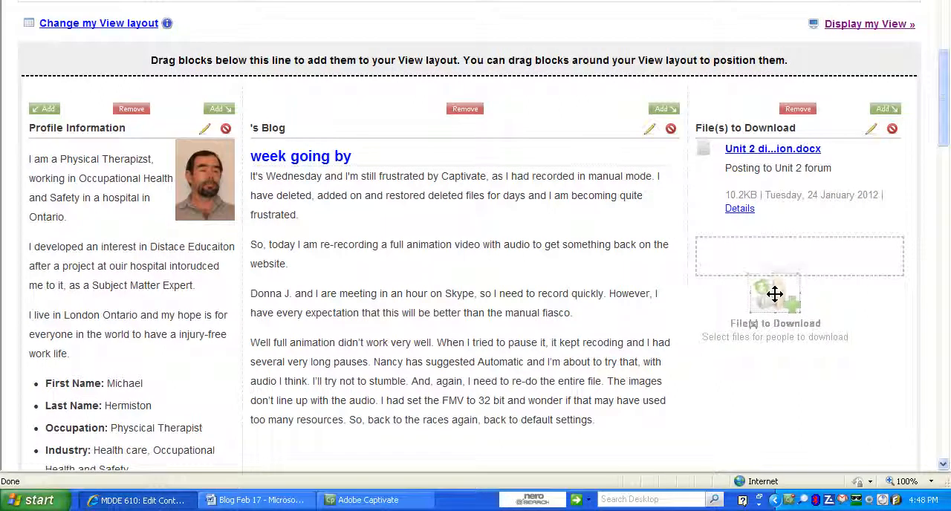
Step: Drop a File(s) to Download block into the right column and choose 610 -Assignmet 1 final.docx
{"action": "left_click", "coordinate": [850, 127]}
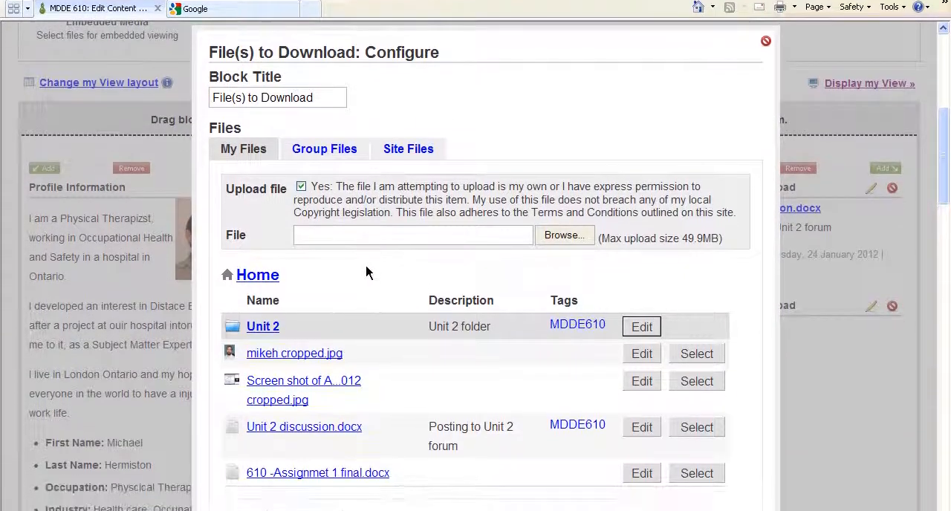
{"action": "scroll", "scroll_direction": "down", "scroll_amount": 3}
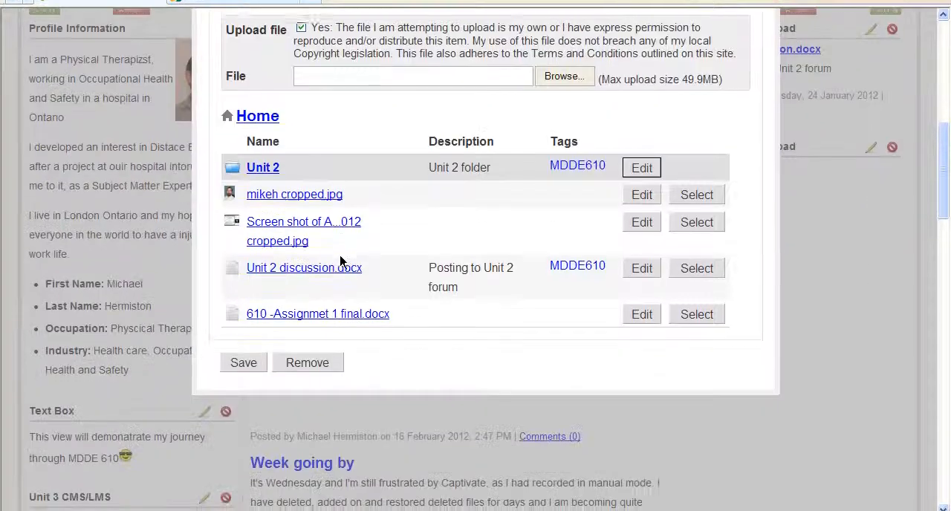
{"action": "scroll", "scroll_direction": "down", "scroll_amount": 3}
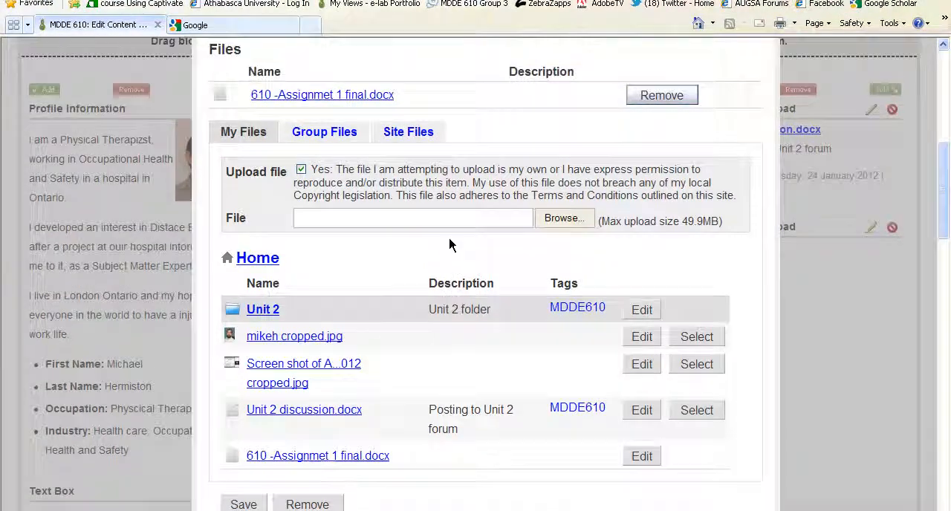
{"action": "mouse_move", "coordinate": [394, 239]}
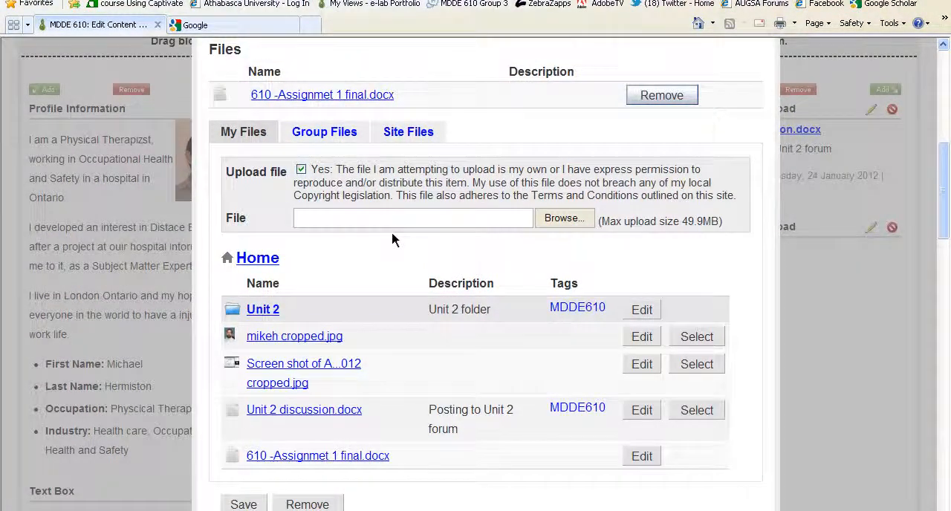
{"action": "scroll", "scroll_direction": "down", "scroll_amount": 3}
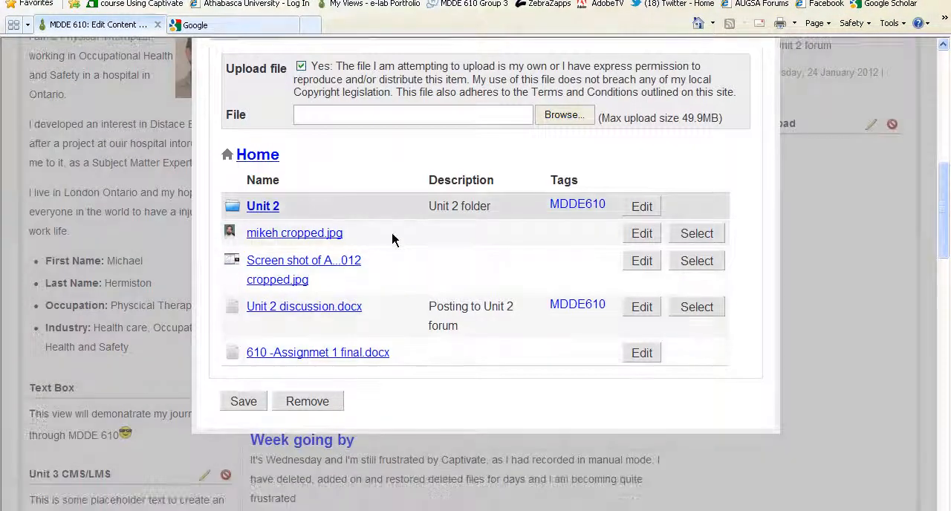
{"action": "scroll", "scroll_direction": "down", "scroll_amount": 3}
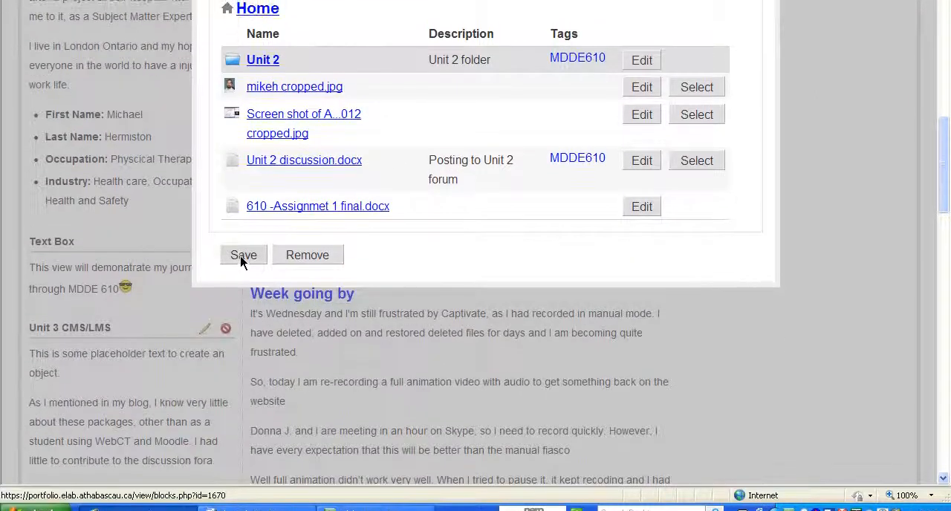
Step: Save the download block so the layout shows it offering 610 -Assignmet 1 final.docx
{"action": "left_click", "coordinate": [244, 256]}
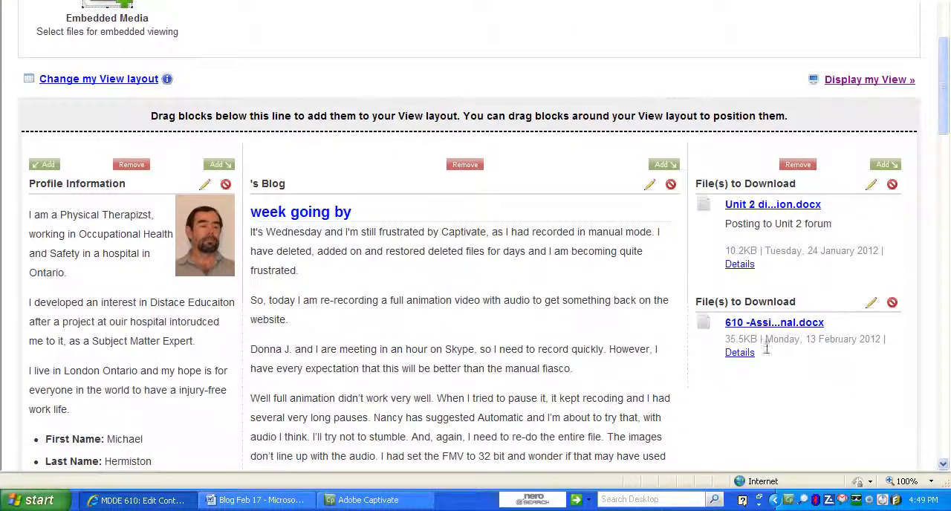
{"action": "scroll", "scroll_direction": "down", "scroll_amount": 3}
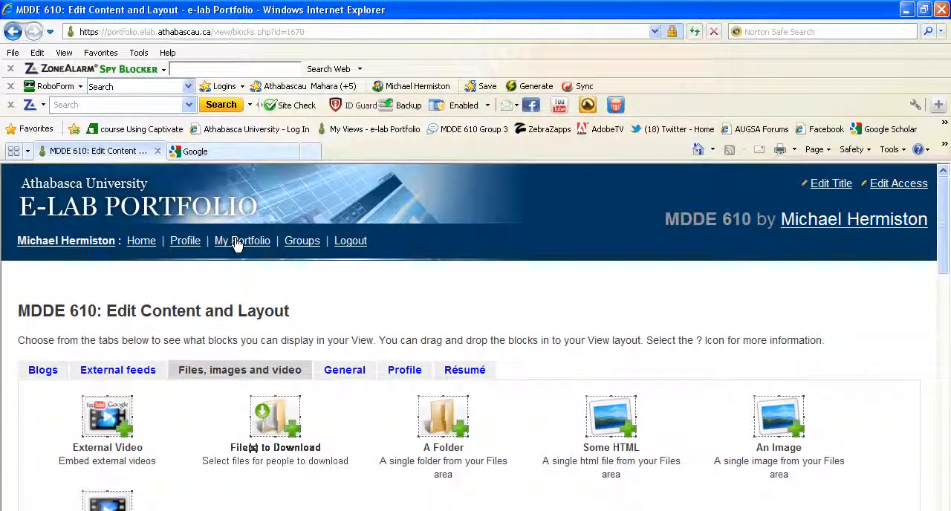
Step: Return to My Views, where MDDE 610 lists 610 -Assignmet 1 final.docx among its artefacts
{"action": "left_click", "coordinate": [241, 241]}
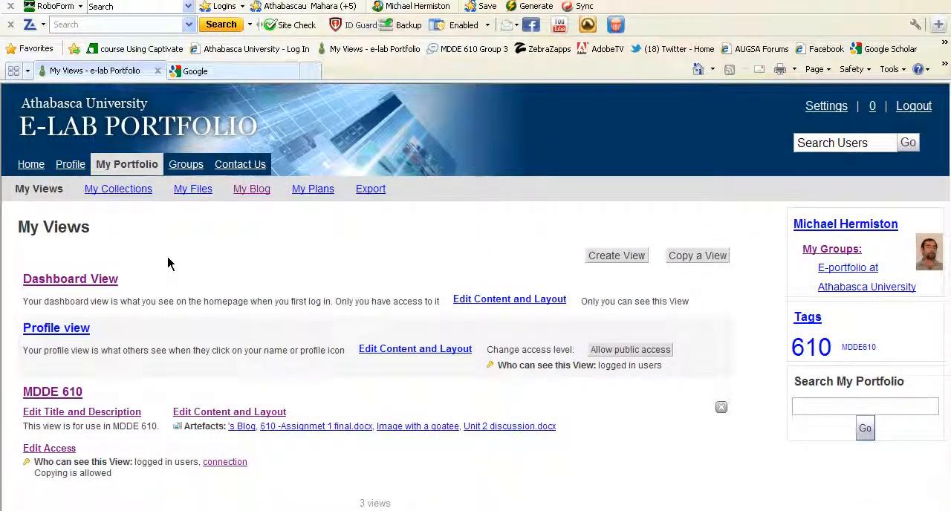
{"action": "scroll", "scroll_direction": "down", "scroll_amount": 3}
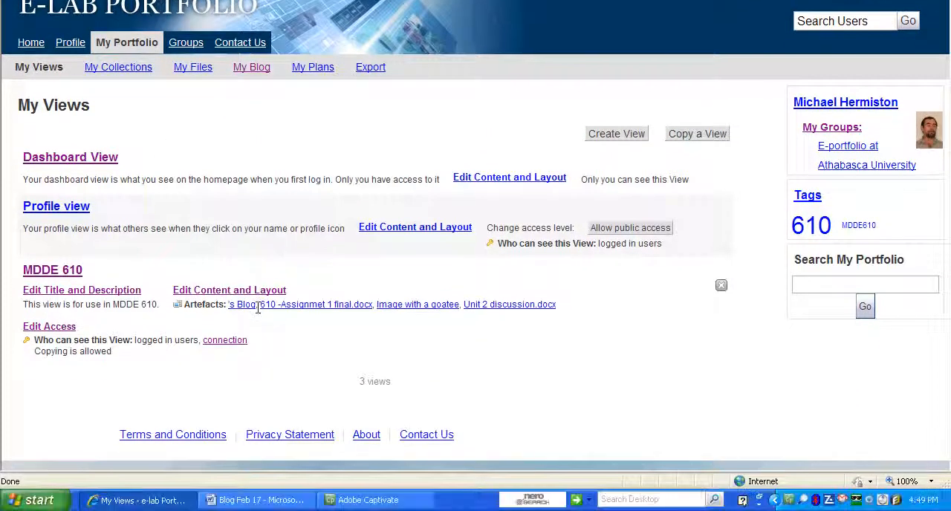
{"action": "mouse_move", "coordinate": [260, 315]}
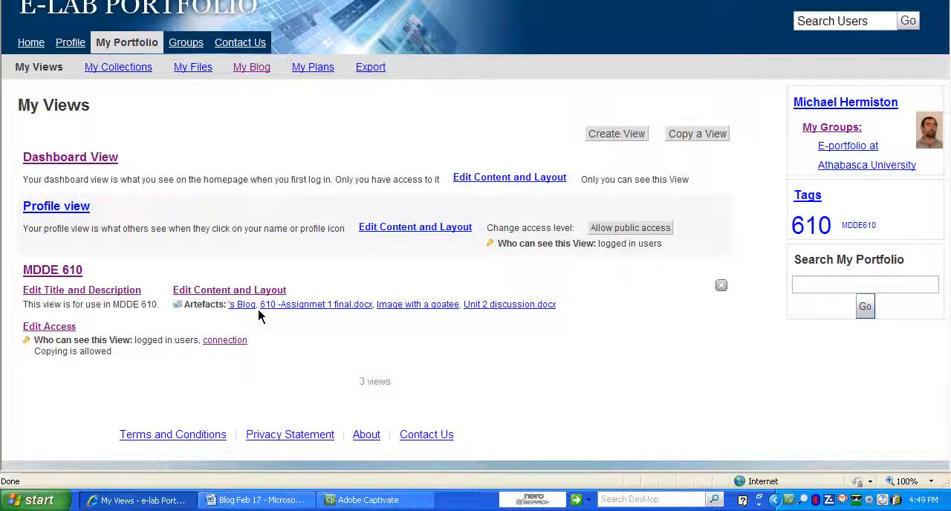
{"action": "mouse_move", "coordinate": [414, 365]}
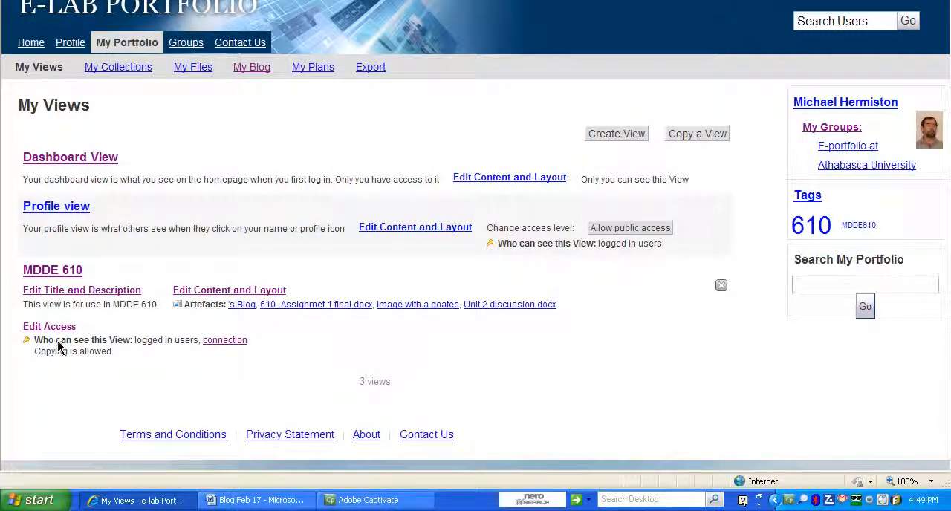
{"action": "mouse_move", "coordinate": [54, 342]}
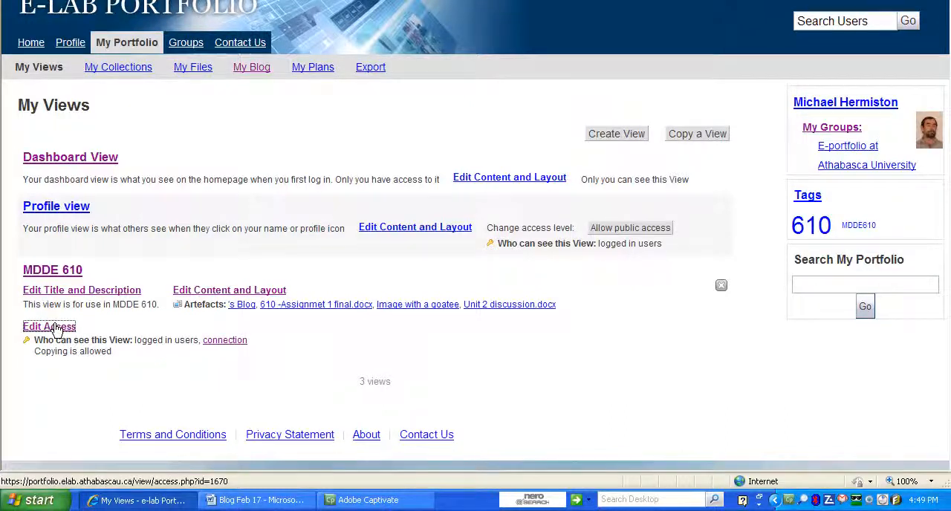
Step: In MDDE 610's access settings, add Connections with access until 2012/08/31
{"action": "left_click", "coordinate": [49, 327]}
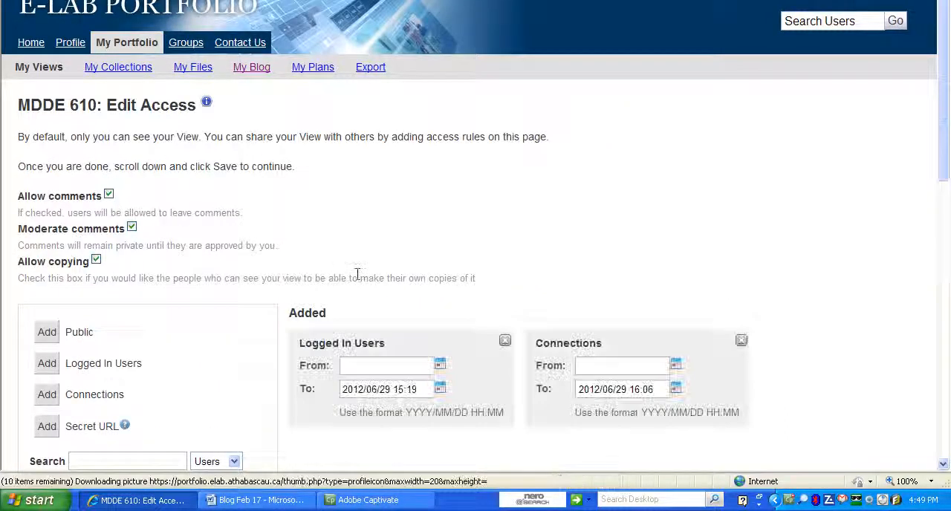
{"action": "scroll", "scroll_direction": "down", "scroll_amount": 3}
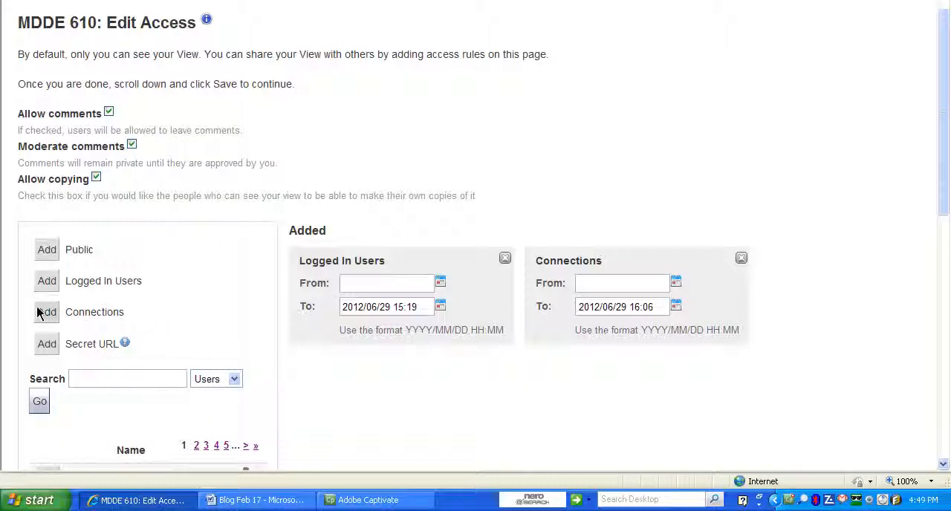
{"action": "left_click", "coordinate": [46, 312]}
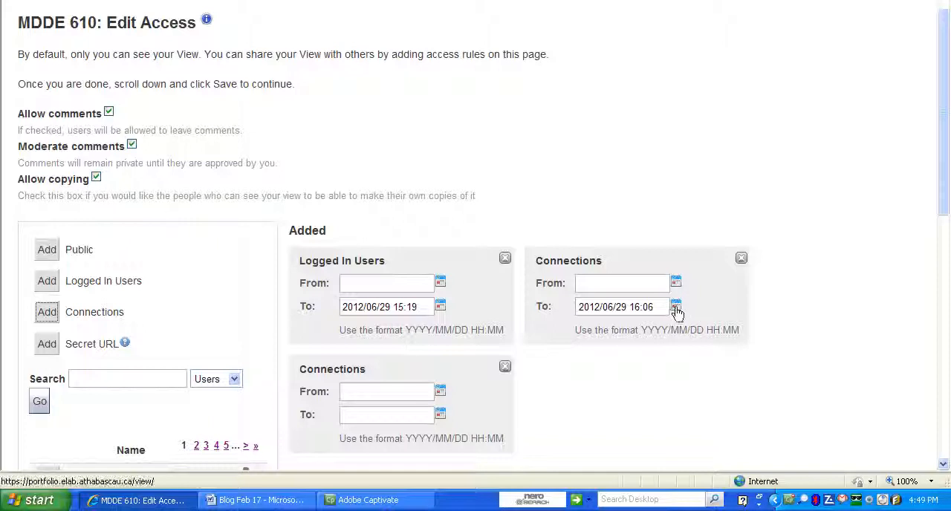
{"action": "left_click", "coordinate": [675, 307]}
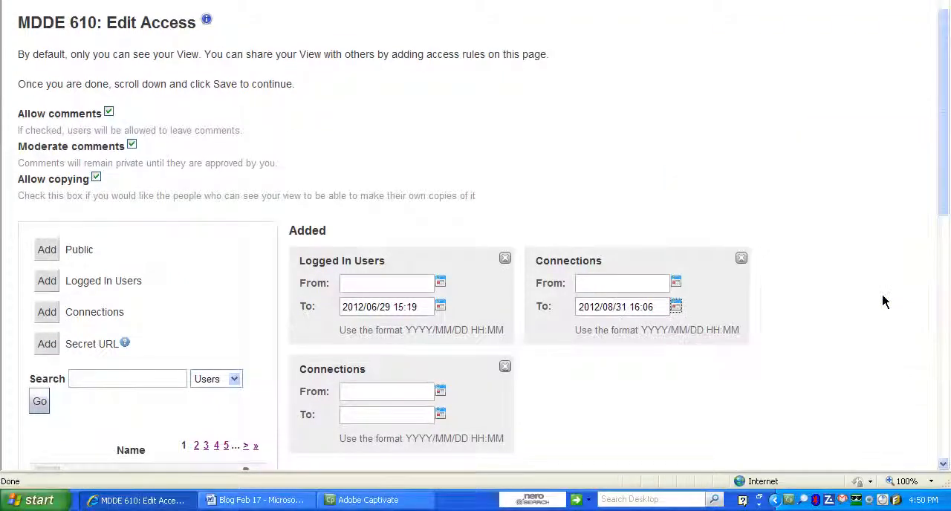
{"action": "mouse_move", "coordinate": [453, 375]}
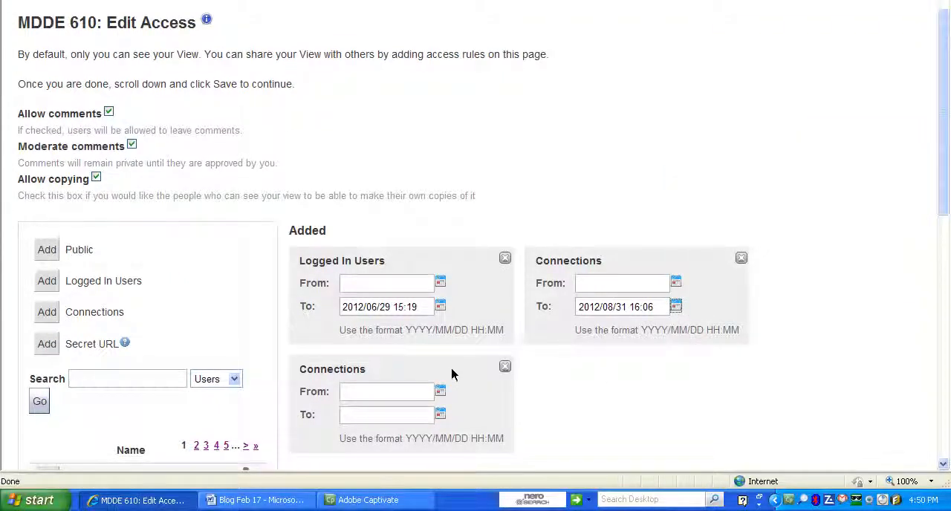
Step: Save the Logged In Users and Connections access rules
{"action": "scroll", "scroll_direction": "down", "scroll_amount": 3}
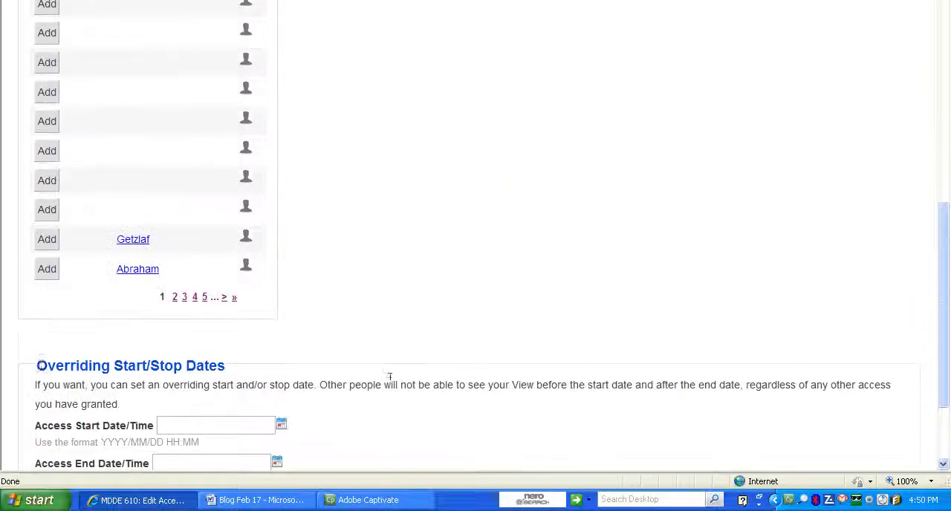
{"action": "scroll", "scroll_direction": "down", "scroll_amount": 3}
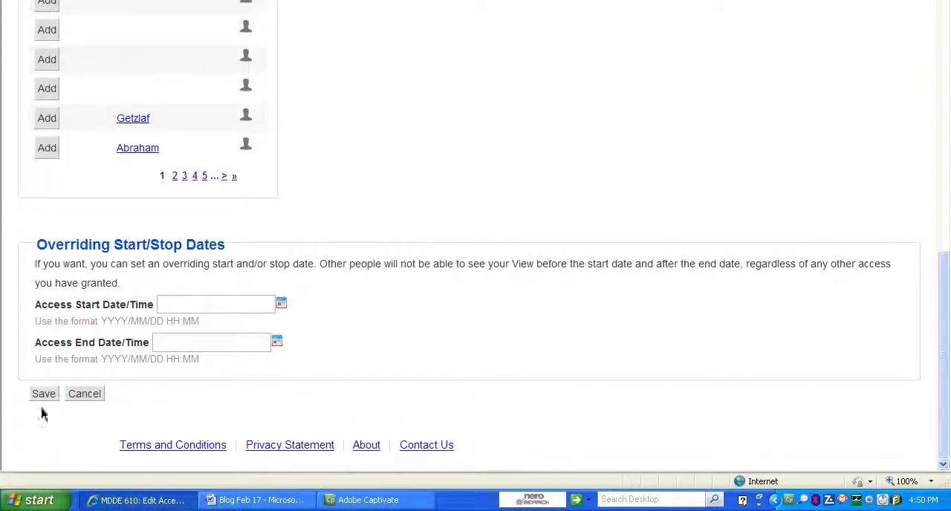
{"action": "left_click", "coordinate": [43, 394]}
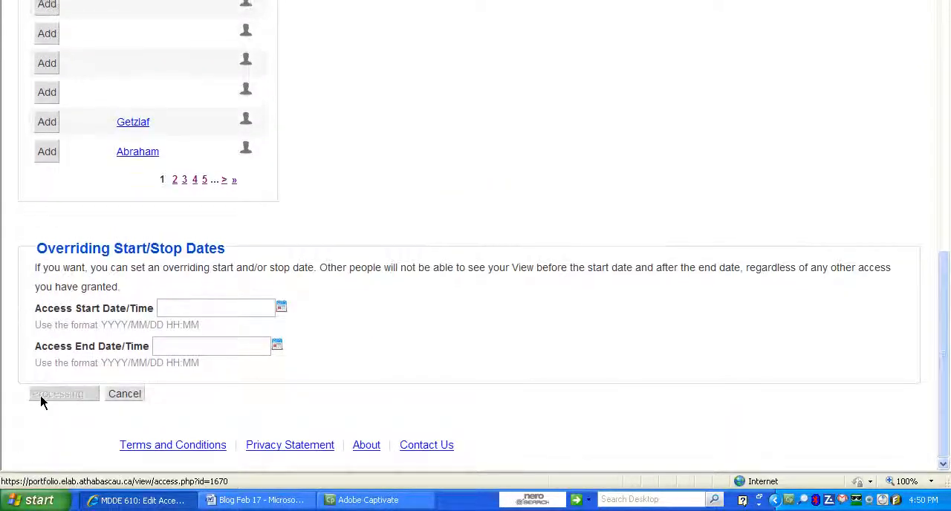
{"action": "left_click", "coordinate": [62, 394]}
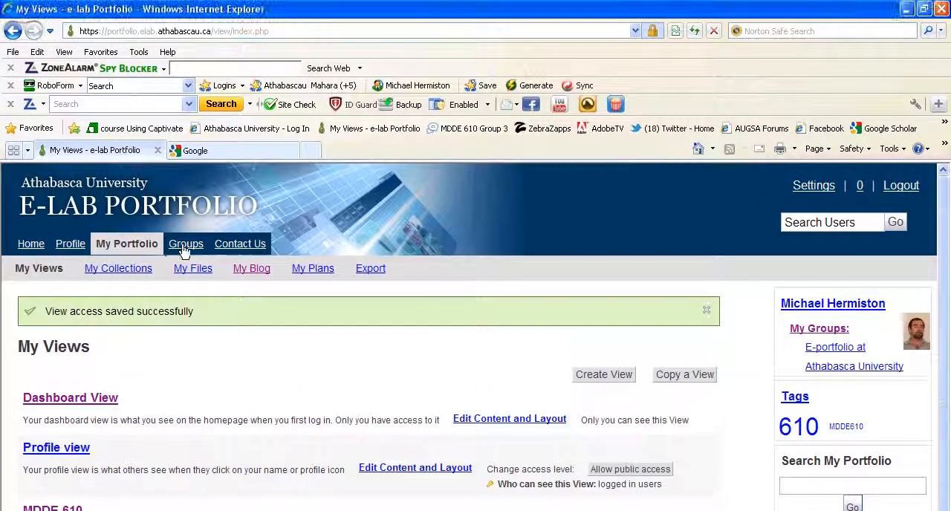
{"action": "left_click", "coordinate": [186, 244]}
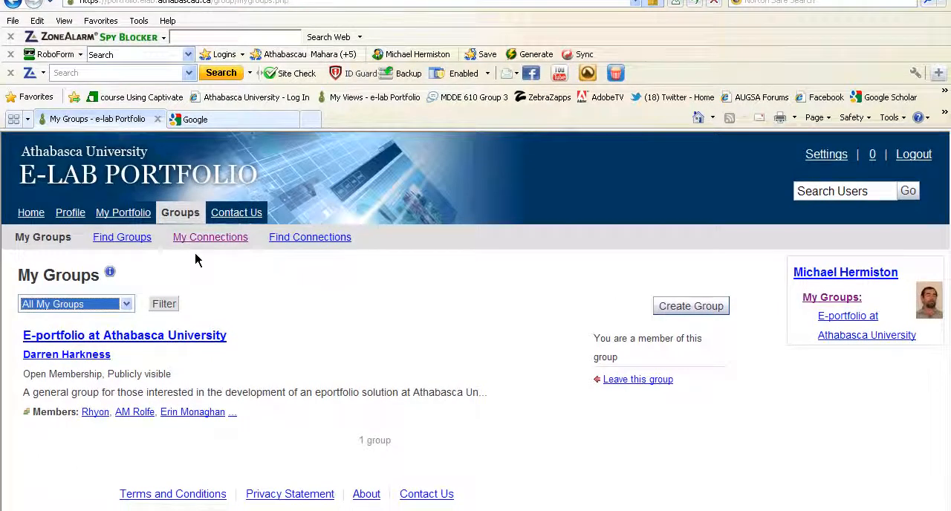
{"action": "left_click", "coordinate": [212, 238]}
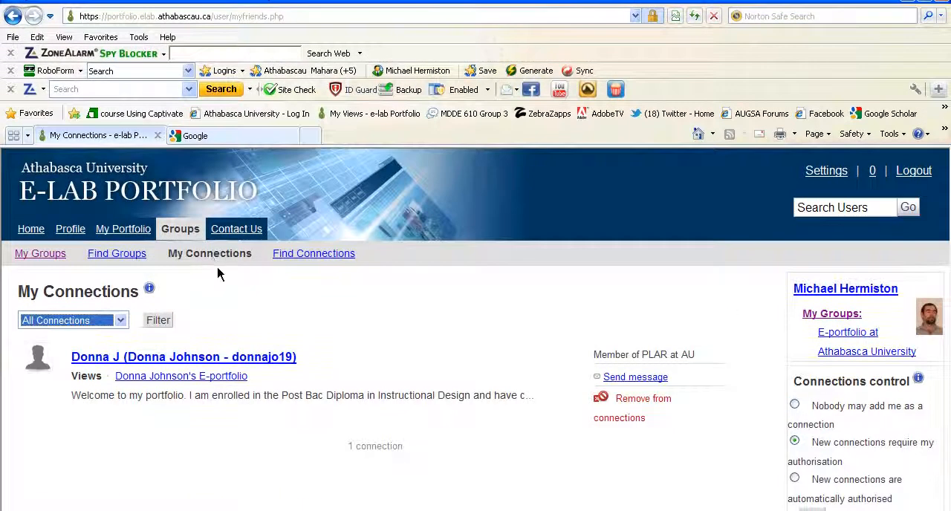
{"action": "scroll", "scroll_direction": "down", "scroll_amount": 3}
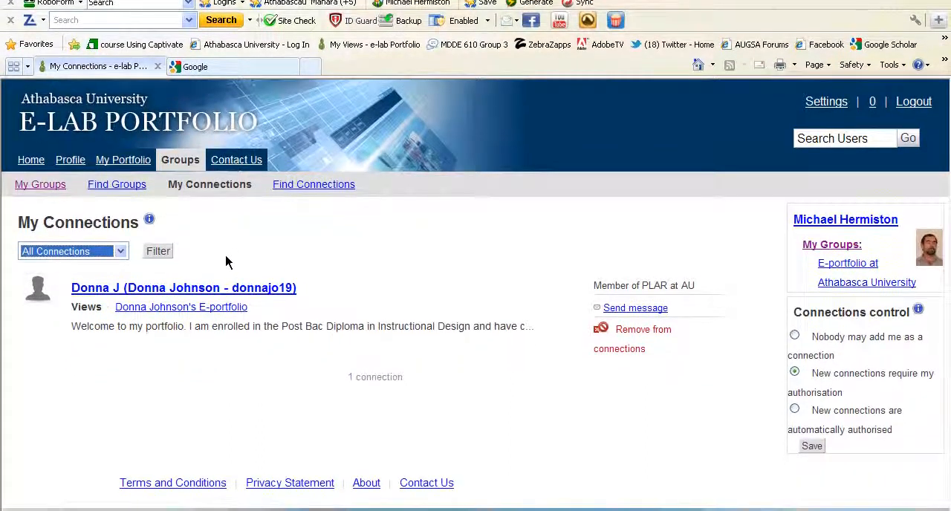